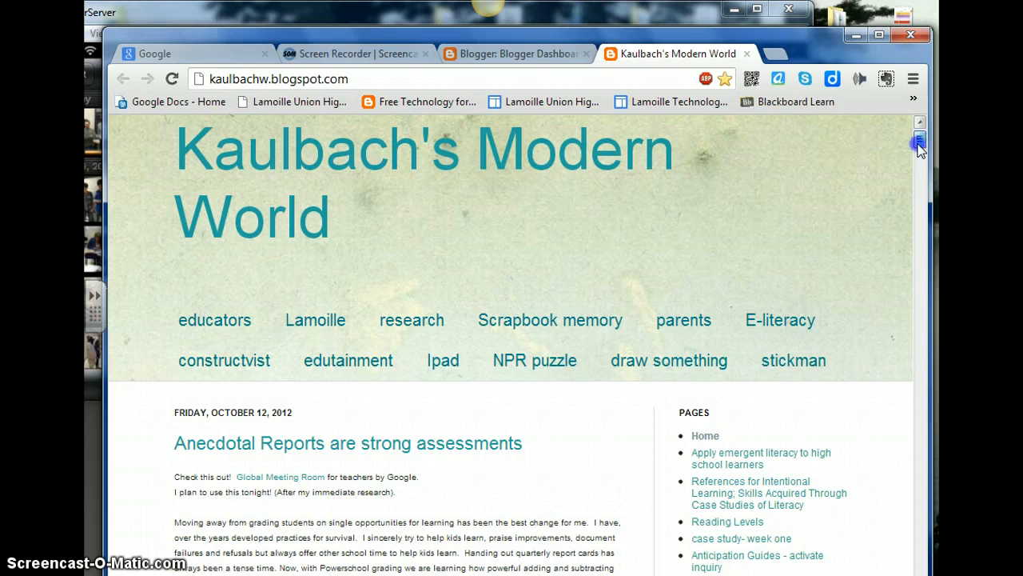
pyautogui.scroll(-3)
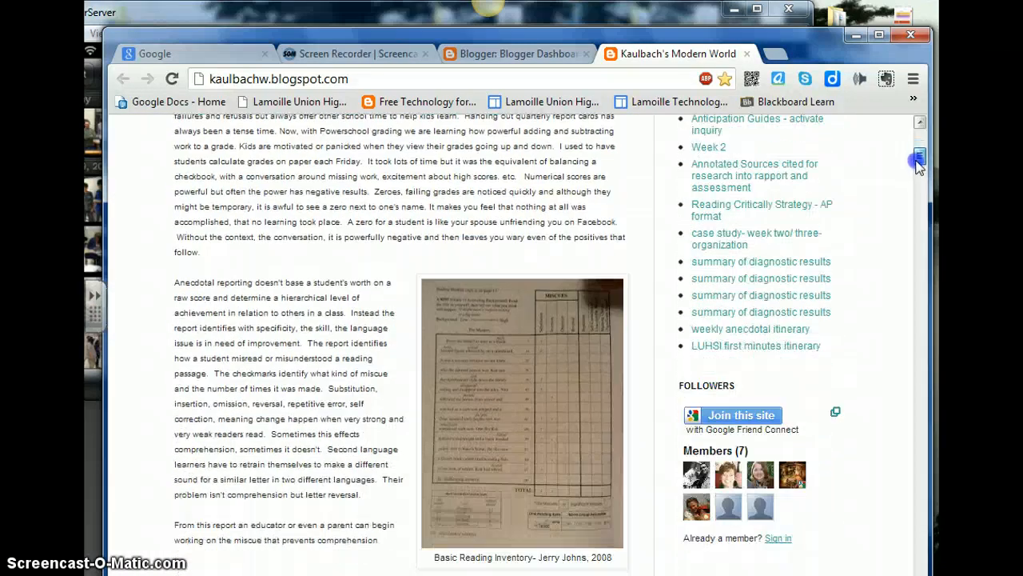
pyautogui.scroll(-3)
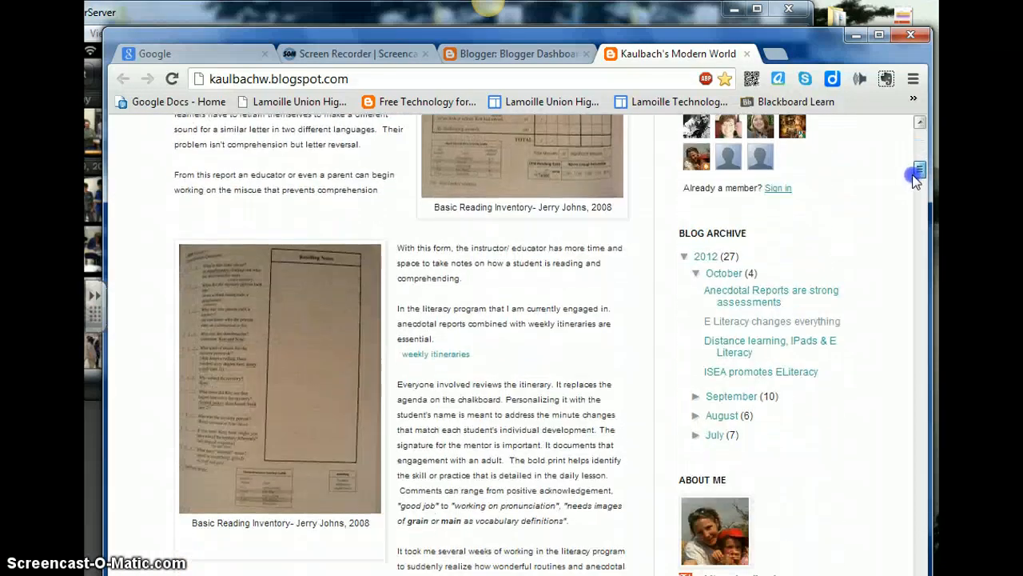
pyautogui.scroll(-3)
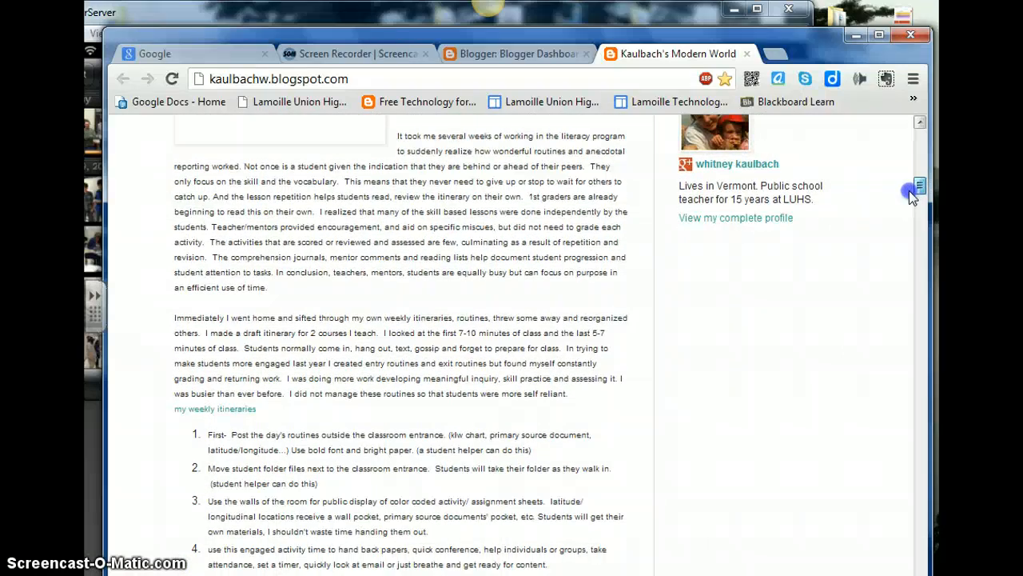
pyautogui.scroll(-3)
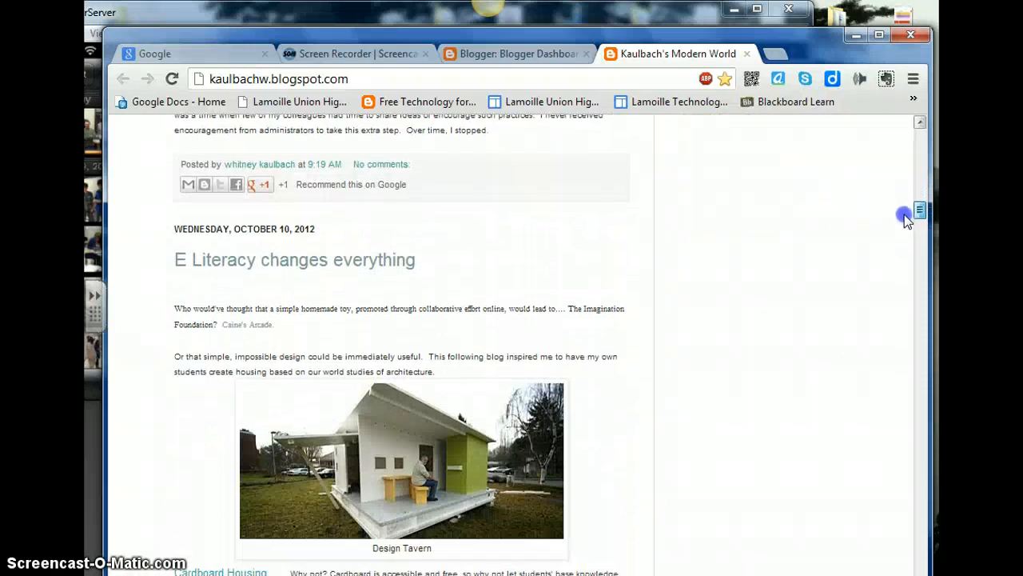
pyautogui.scroll(-3)
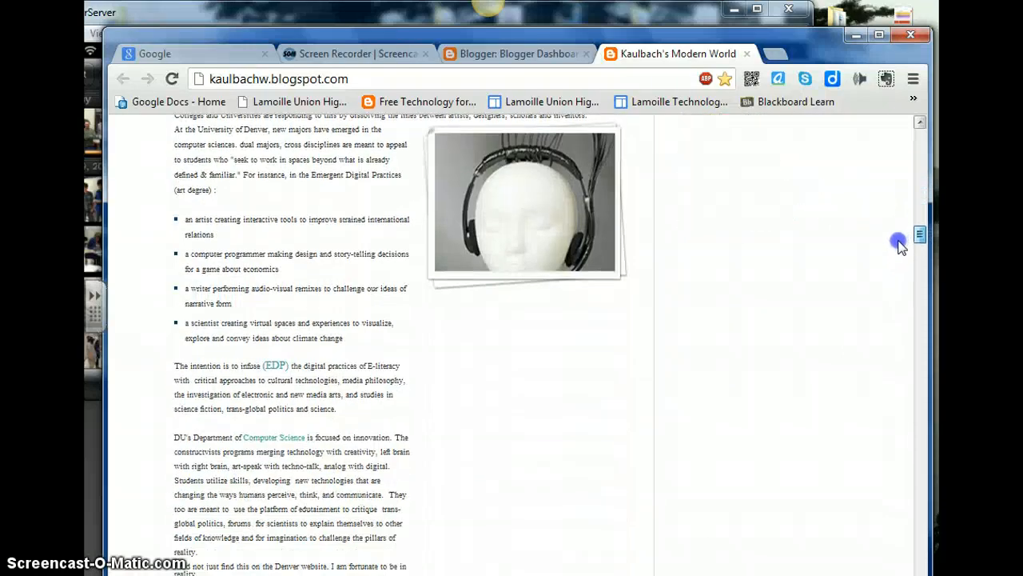
pyautogui.scroll(-3)
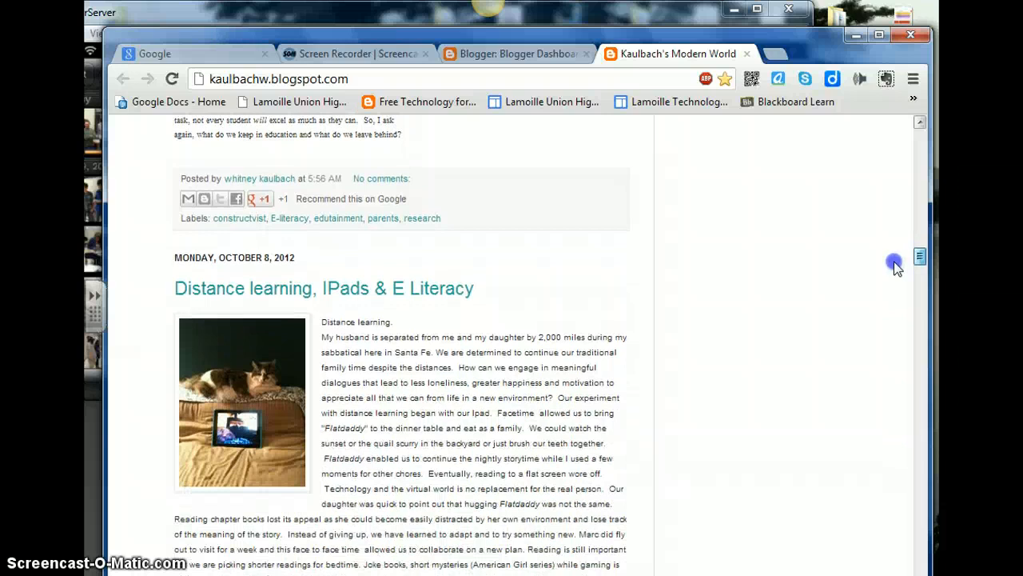
pyautogui.scroll(-3)
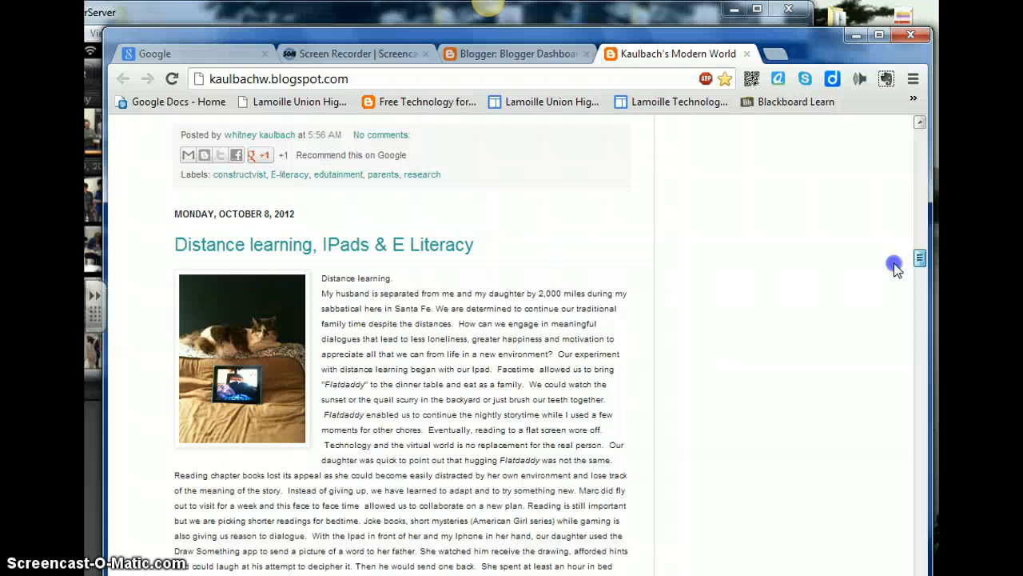
pyautogui.scroll(-3)
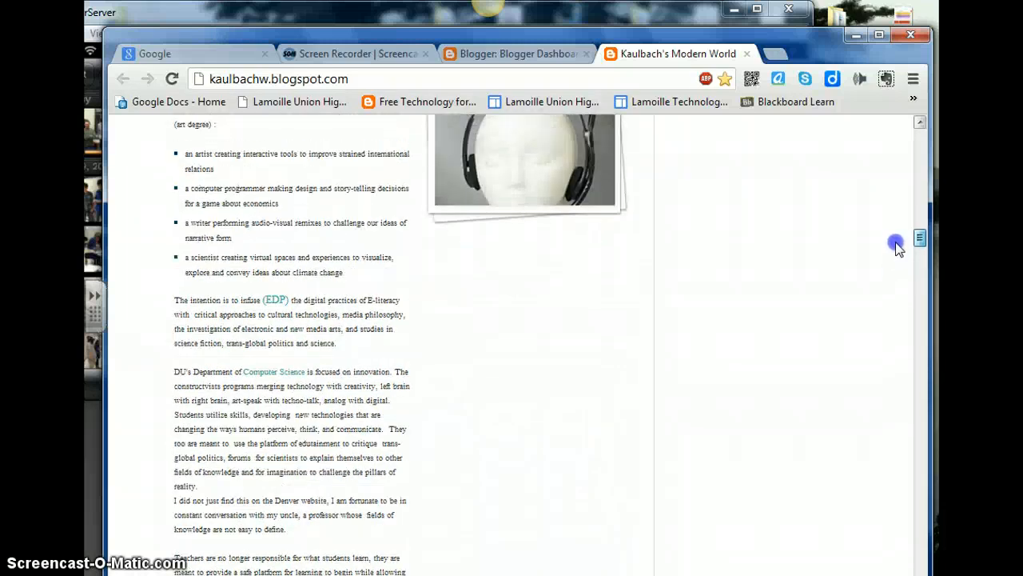
pyautogui.scroll(3)
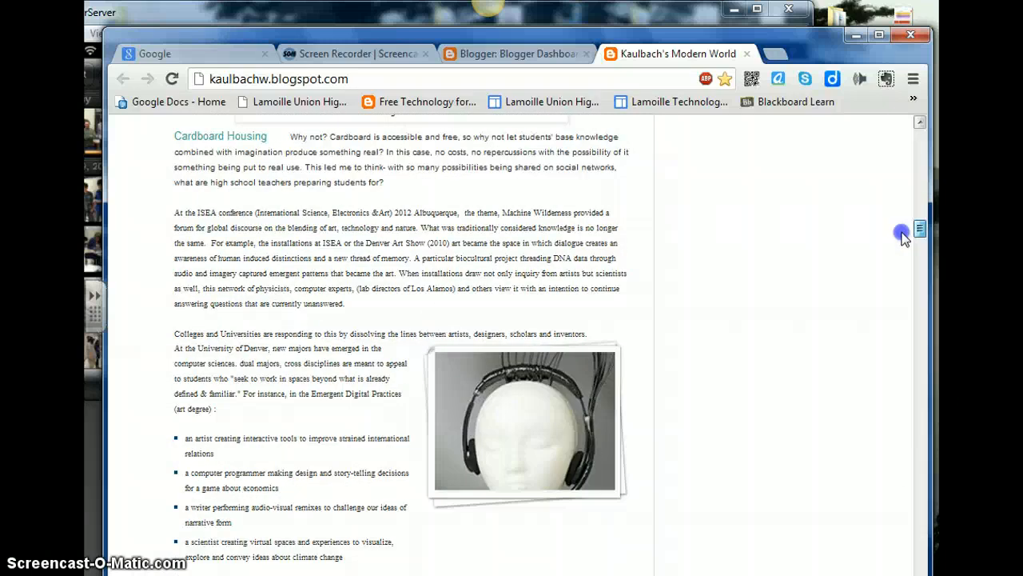
pyautogui.scroll(-3)
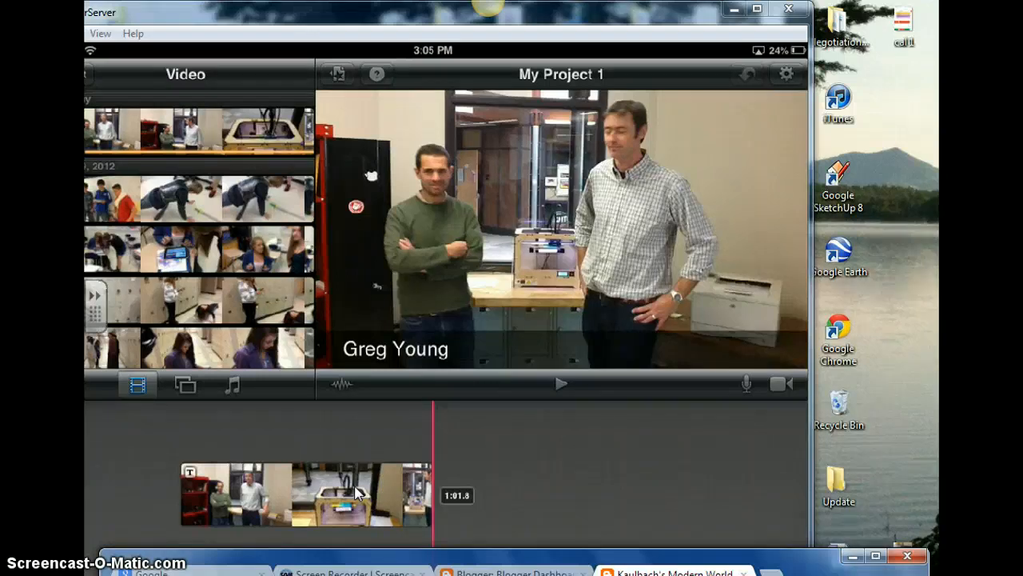
pyautogui.click(304, 492)
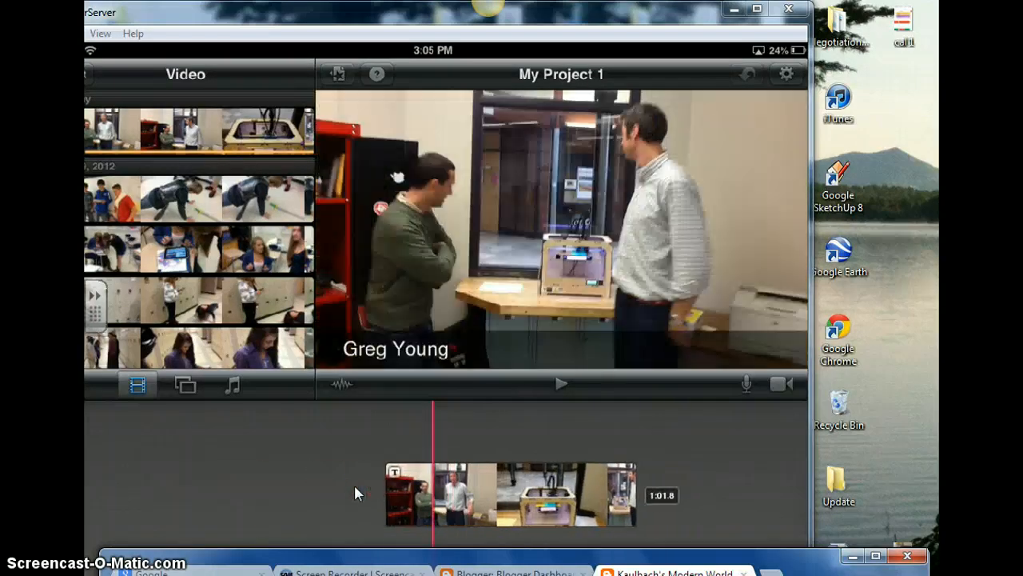
pyautogui.click(512, 492)
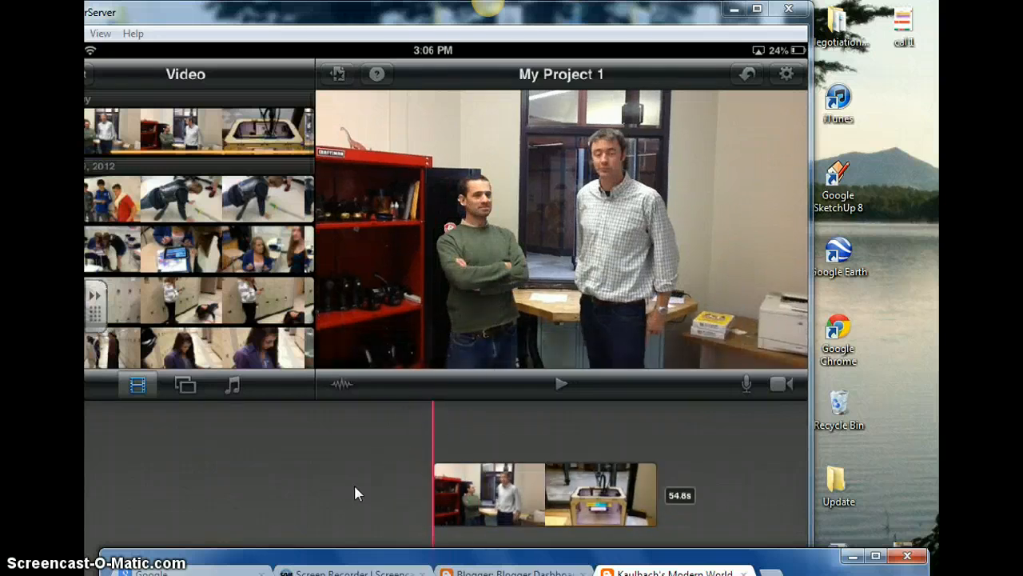
# Give the clip a Middle-style title and caption it 'Greg'.
pyautogui.click(544, 494)
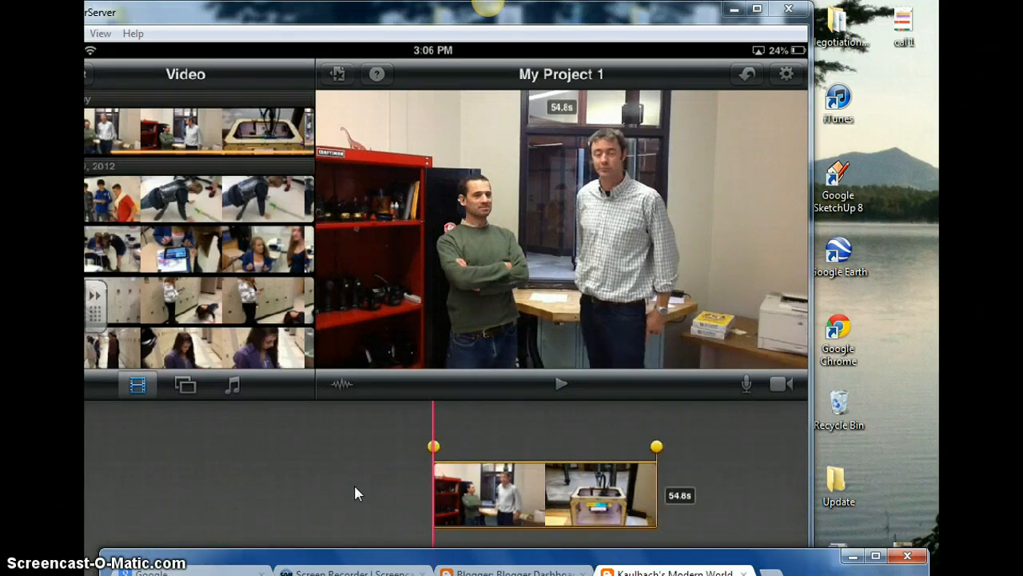
pyautogui.click(544, 494)
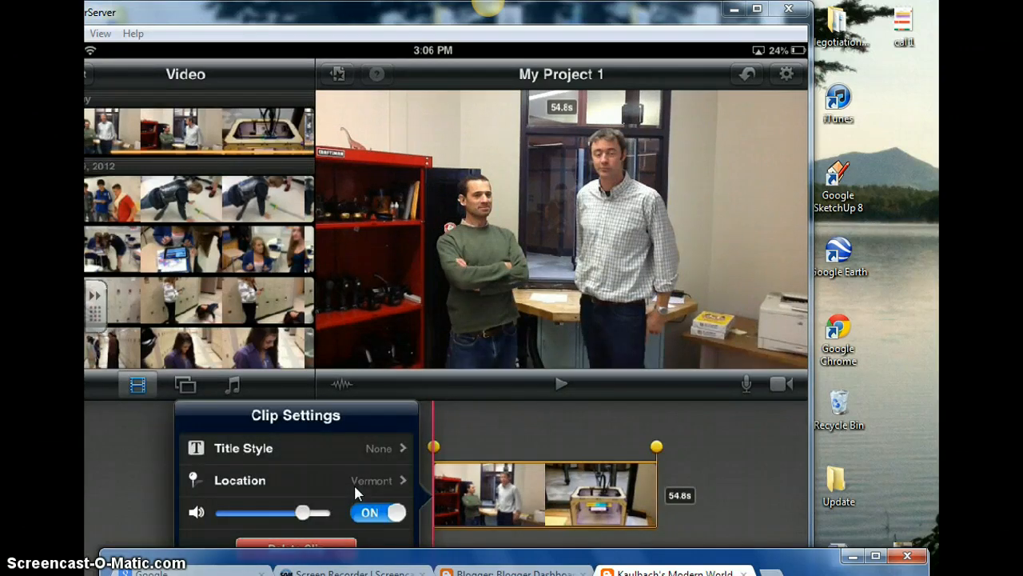
pyautogui.click(296, 448)
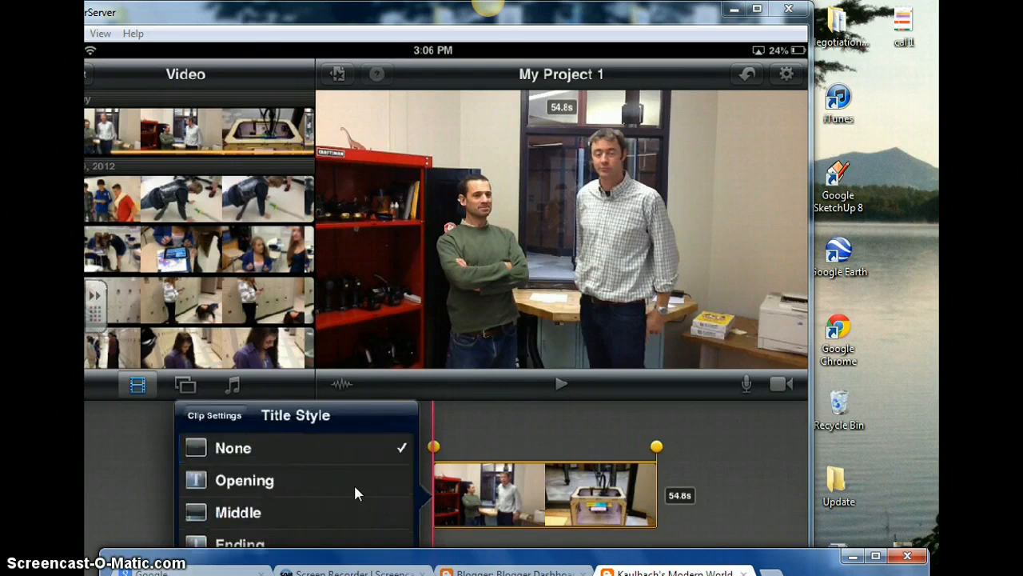
pyautogui.click(238, 512)
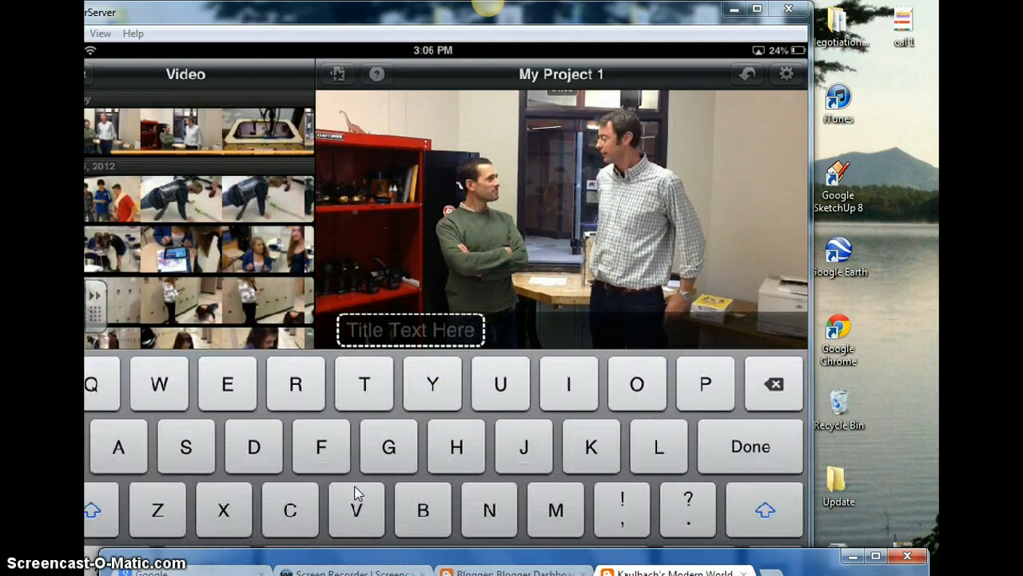
pyautogui.write('Greg')
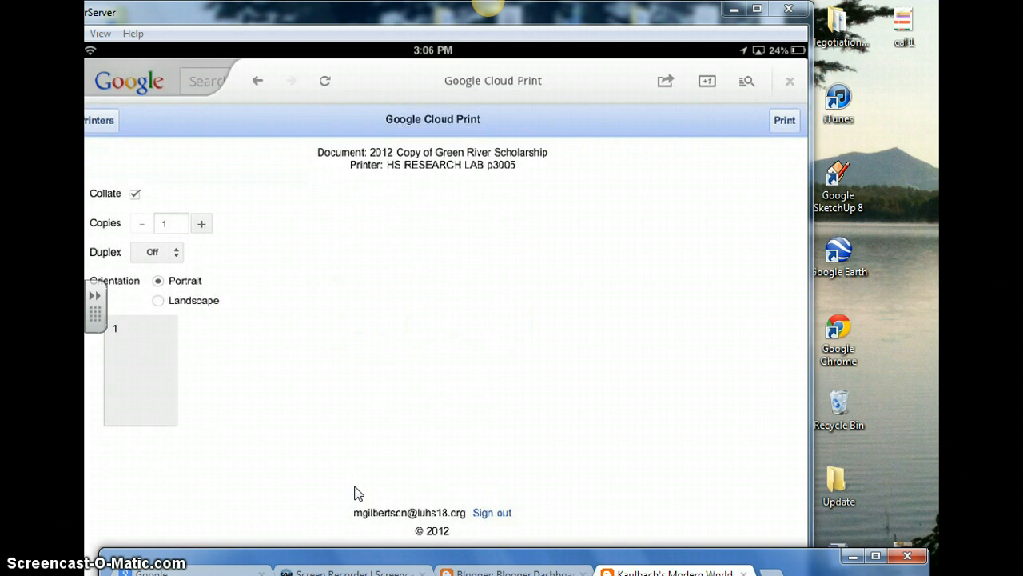
# Return from the document's print options to the list of available printers.
pyautogui.click(100, 120)
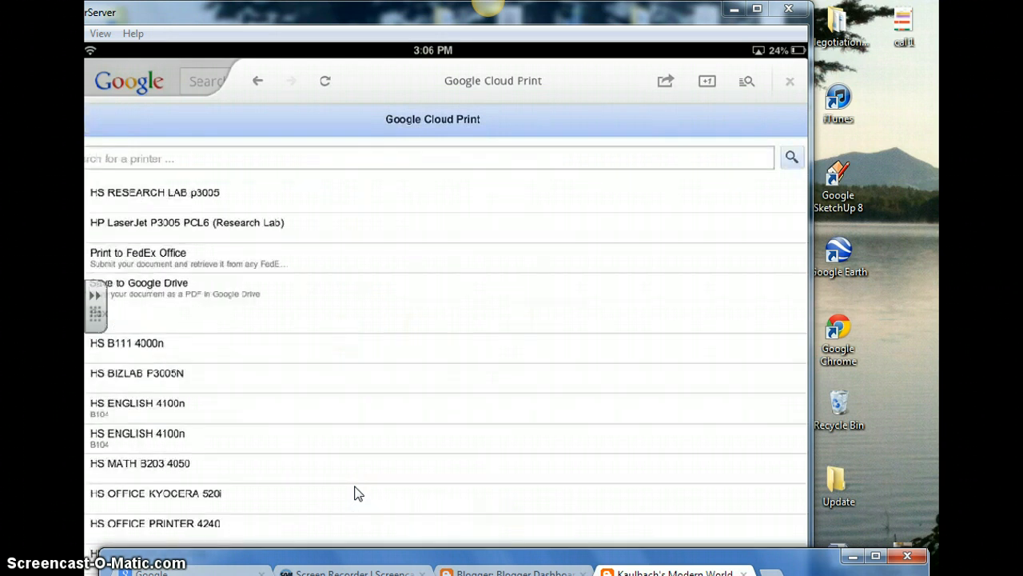